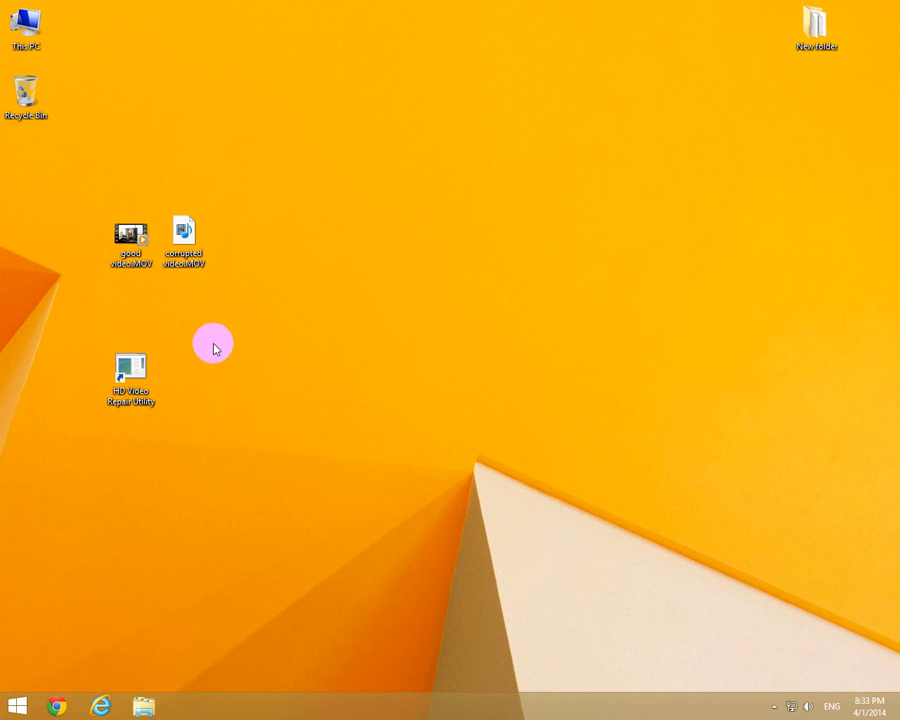
pyautogui.moveTo(168, 316)
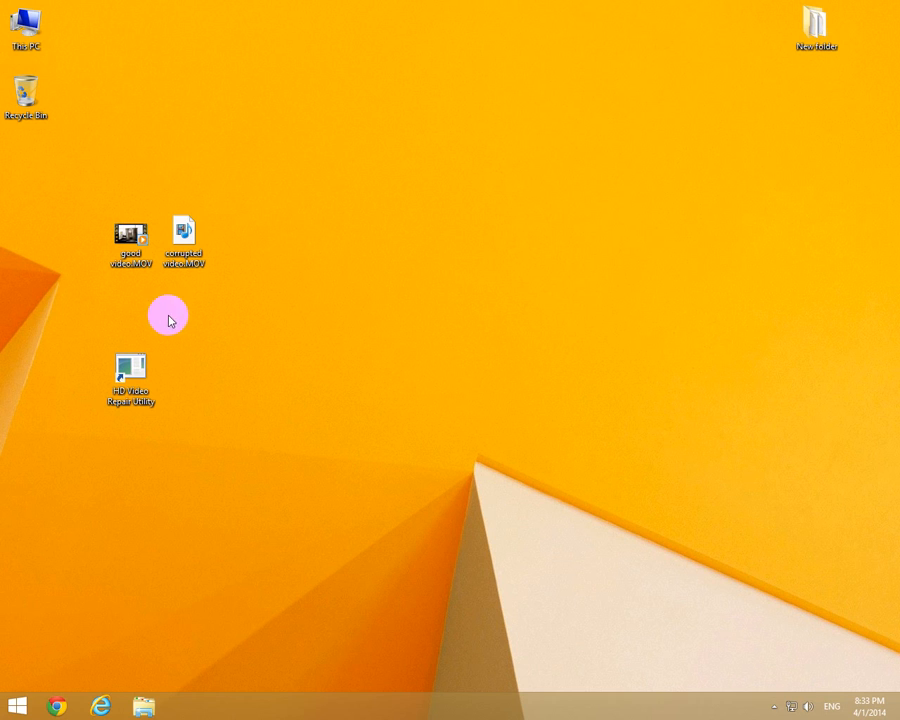
# - Preview good video.MOV from the desktop to confirm it plays, then close the player
pyautogui.click(130, 232)
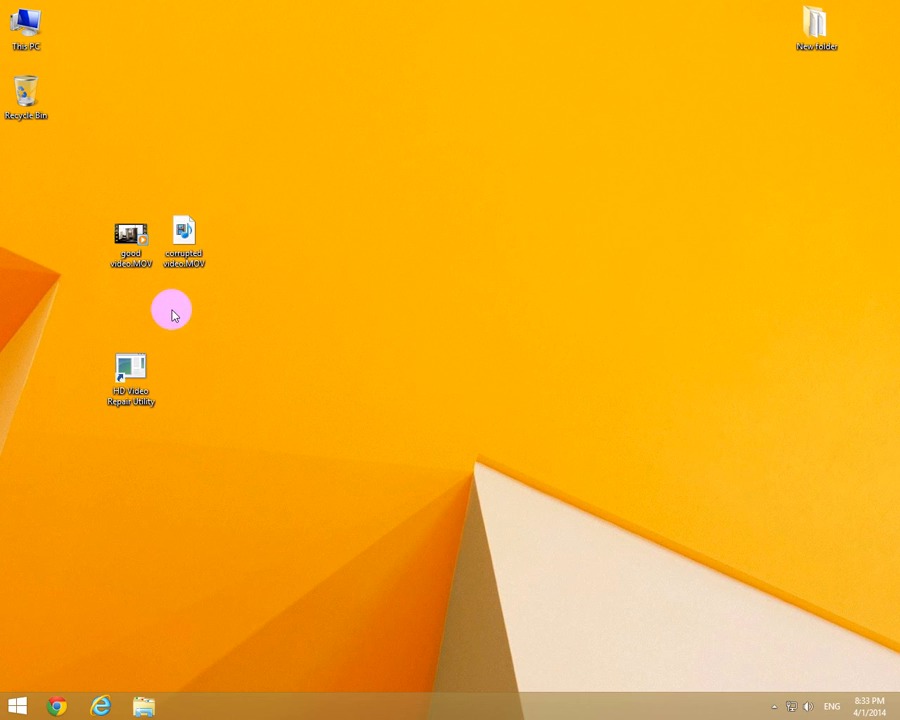
pyautogui.moveTo(152, 308)
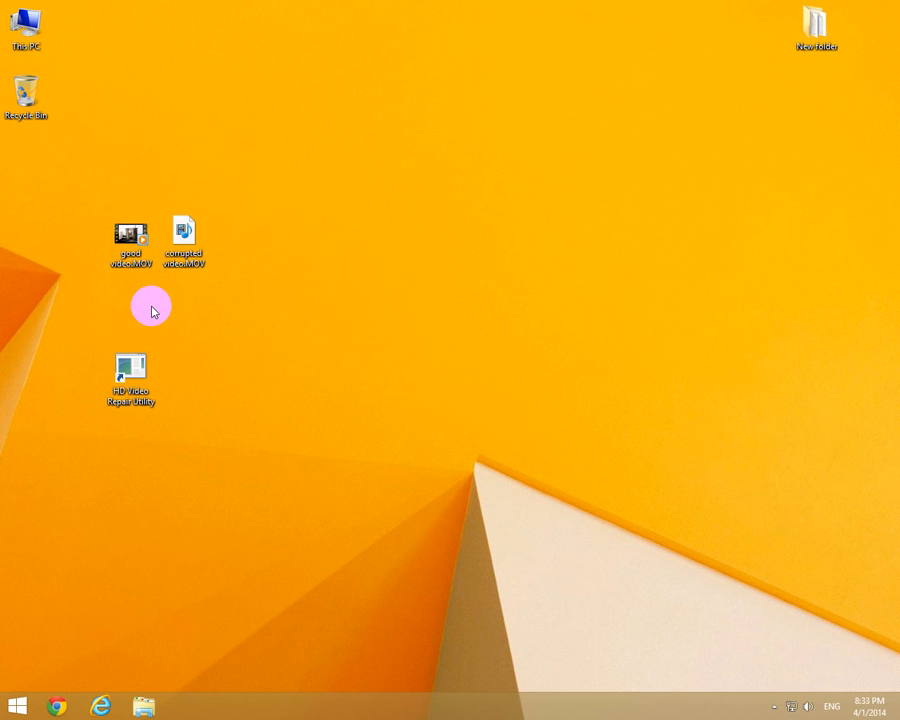
pyautogui.click(130, 238)
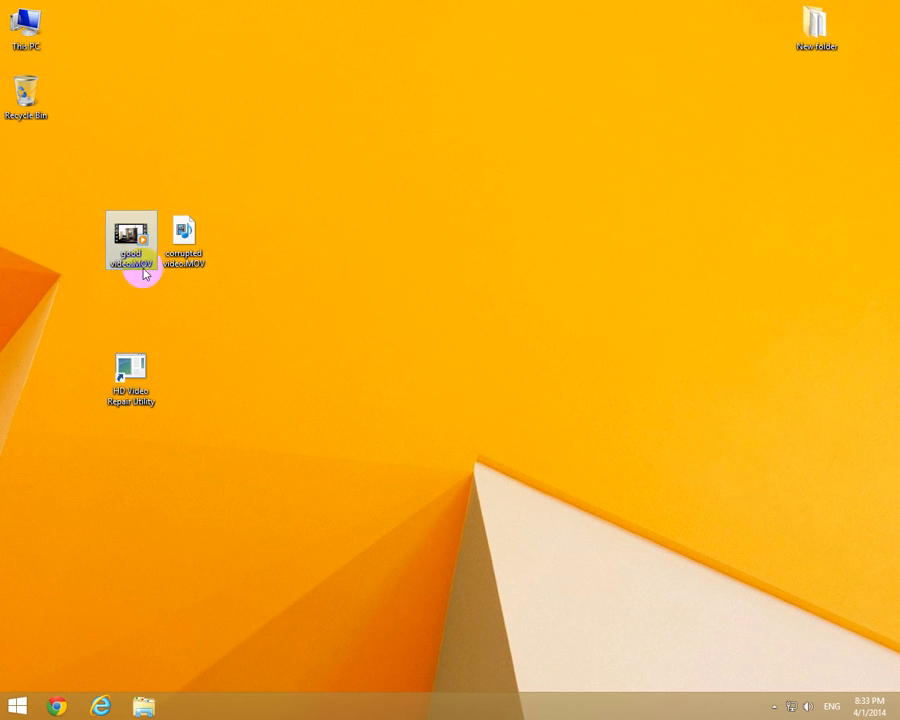
pyautogui.doubleClick(132, 242)
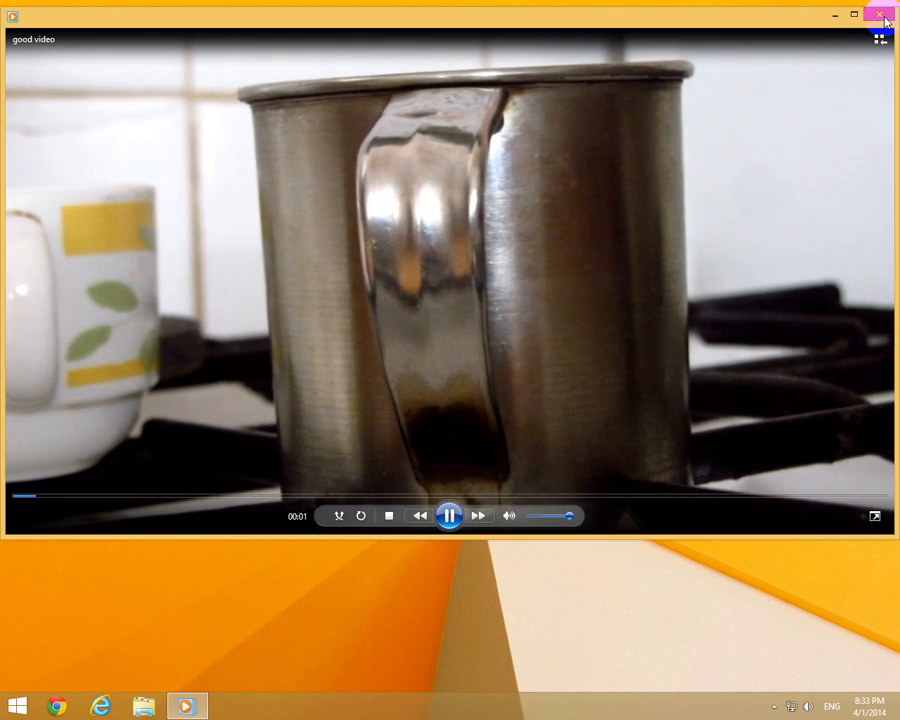
pyautogui.click(884, 16)
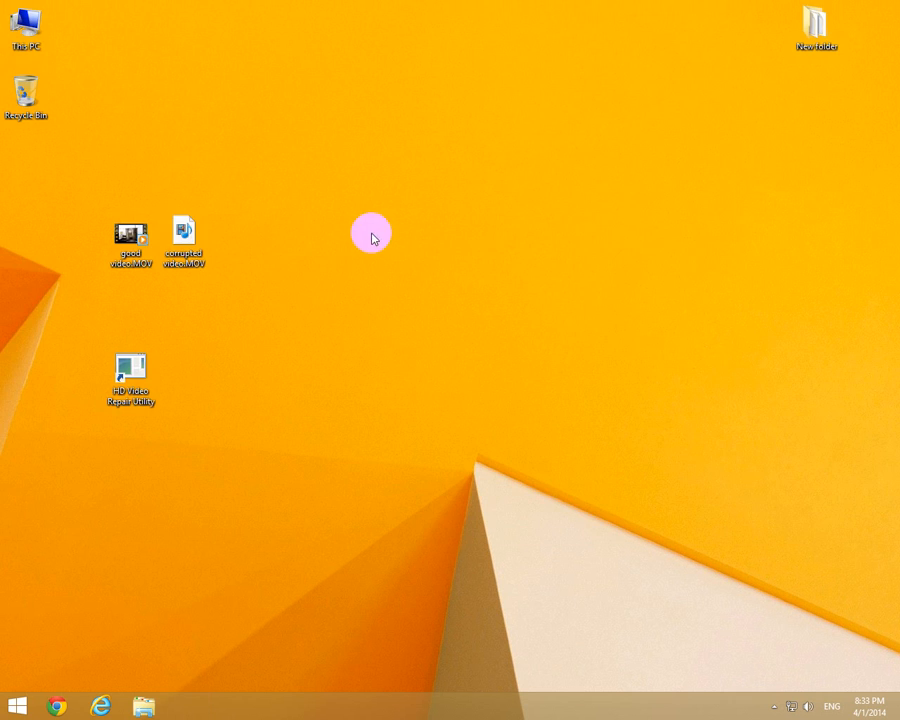
# - Try playing corrupted video.MOV, dismiss the cannot-play error and close the player
pyautogui.click(184, 236)
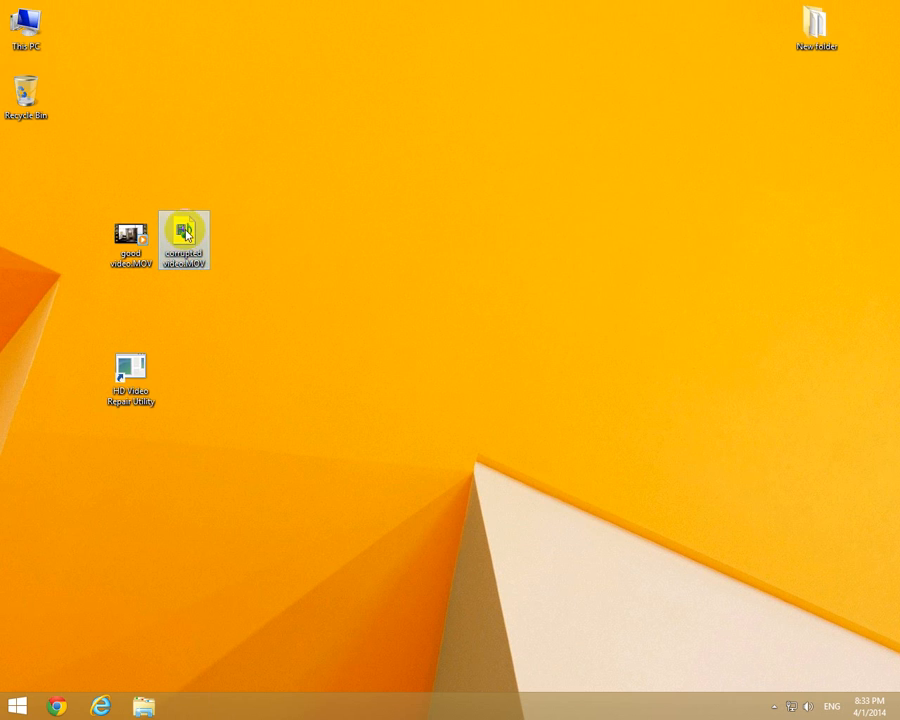
pyautogui.doubleClick(184, 236)
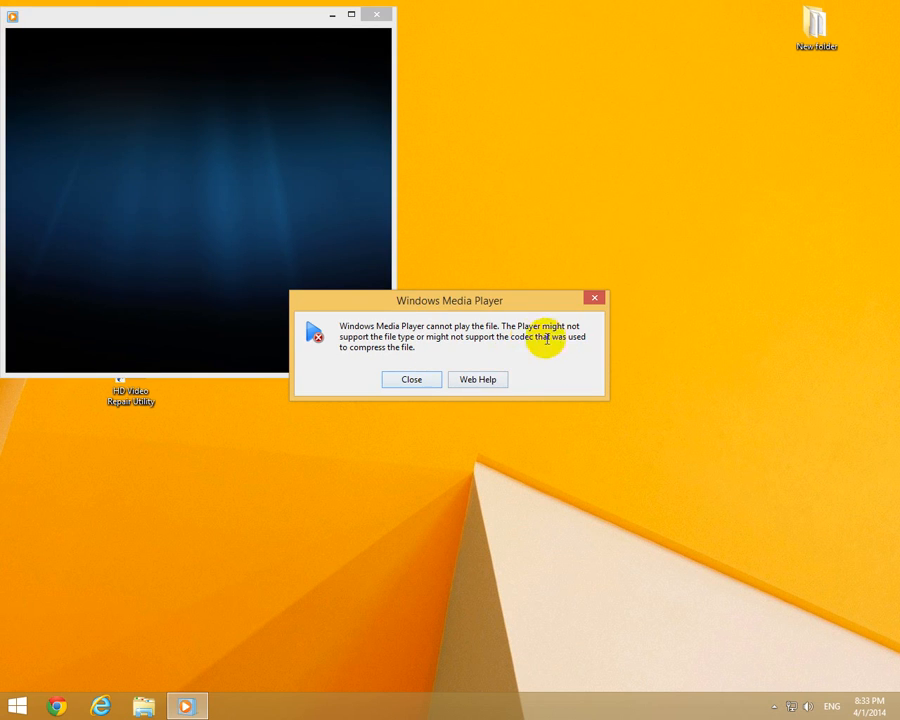
pyautogui.click(412, 380)
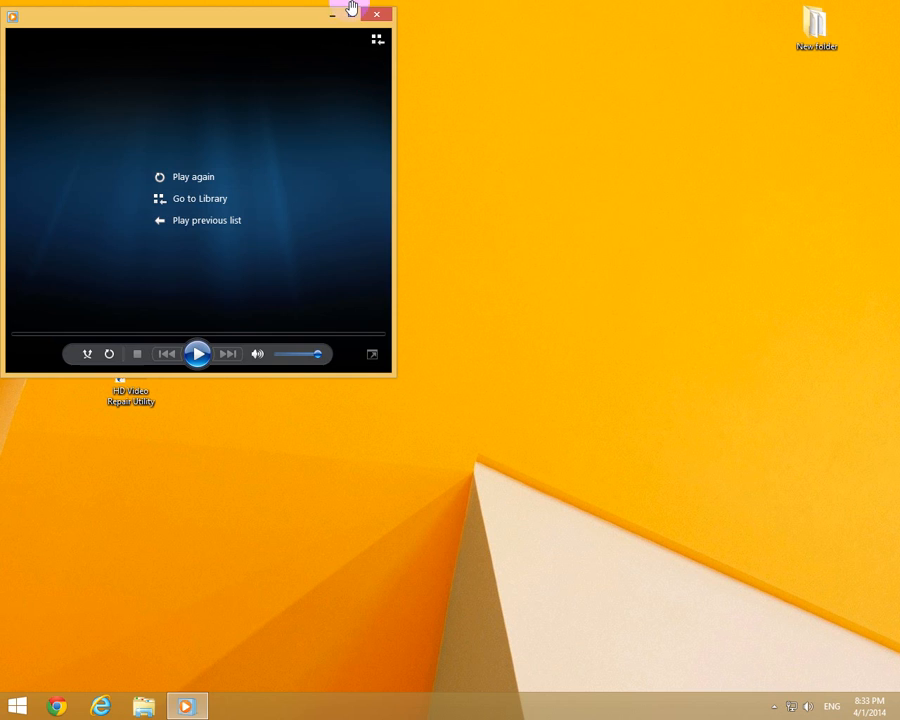
pyautogui.click(376, 14)
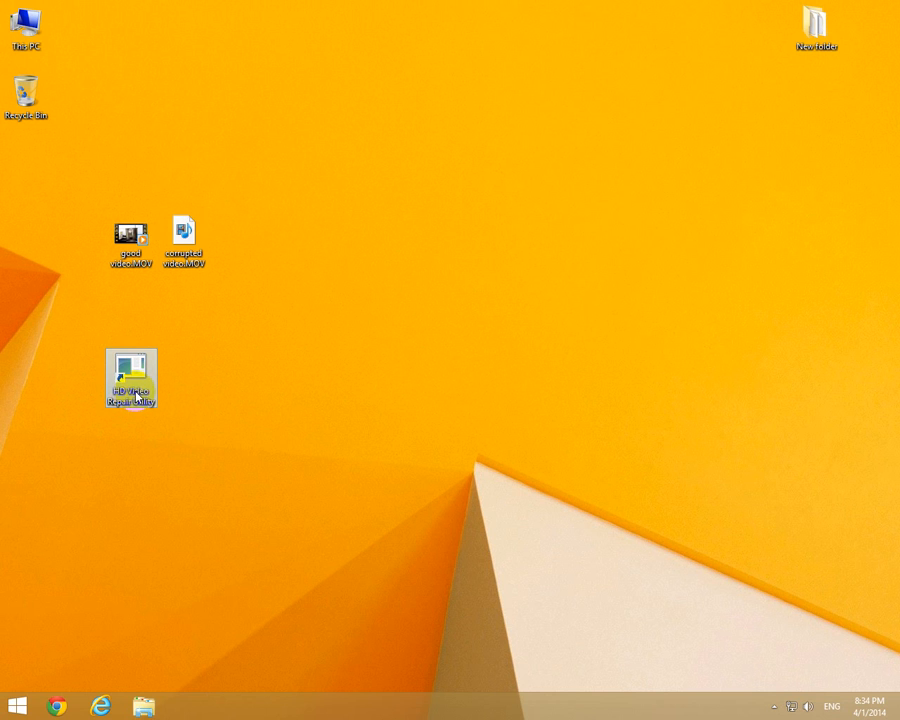
# - Launch HD Video Repair Utility in English and set corrupted video.MOV from the Desktop as the input movie
pyautogui.doubleClick(132, 378)
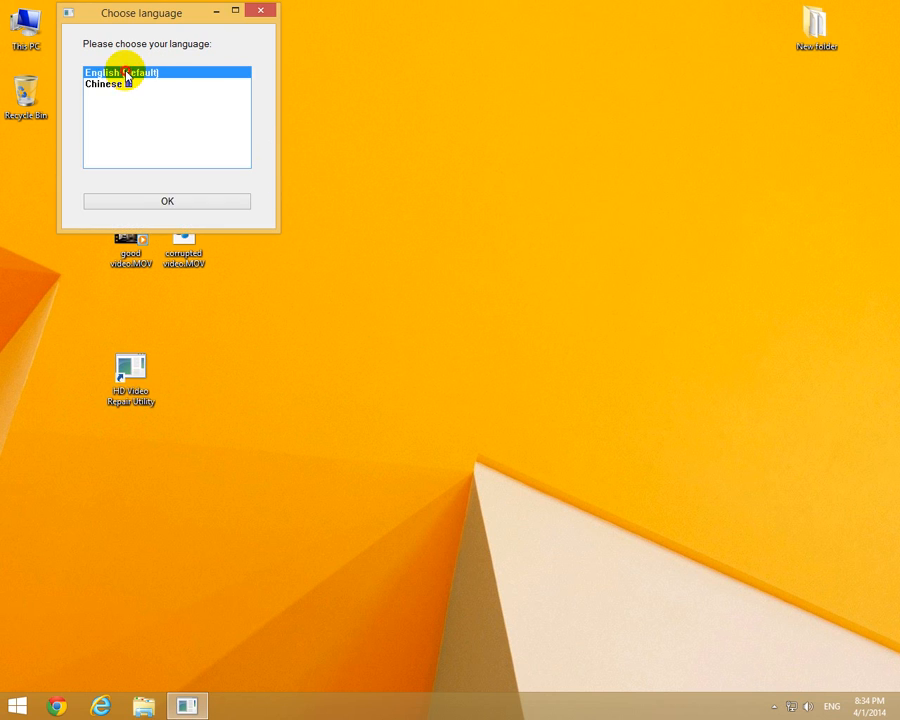
pyautogui.click(168, 200)
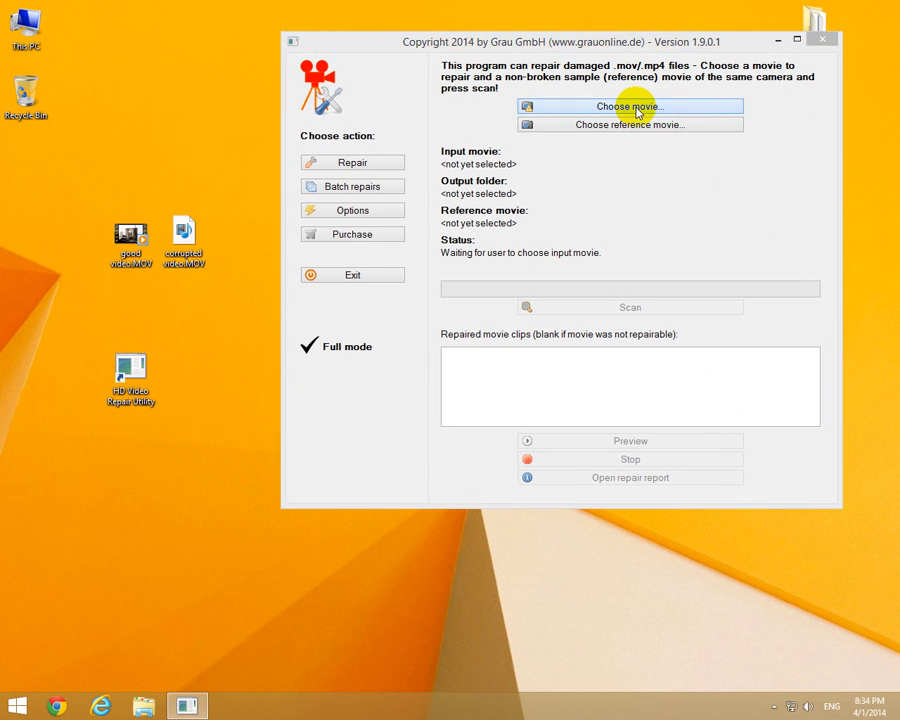
pyautogui.click(630, 106)
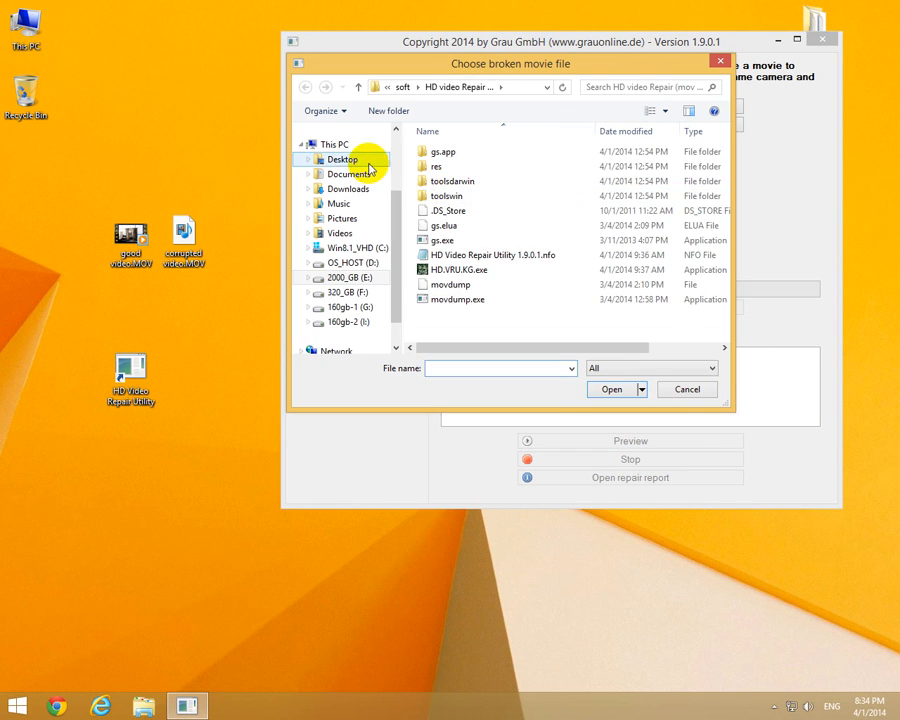
pyautogui.click(342, 160)
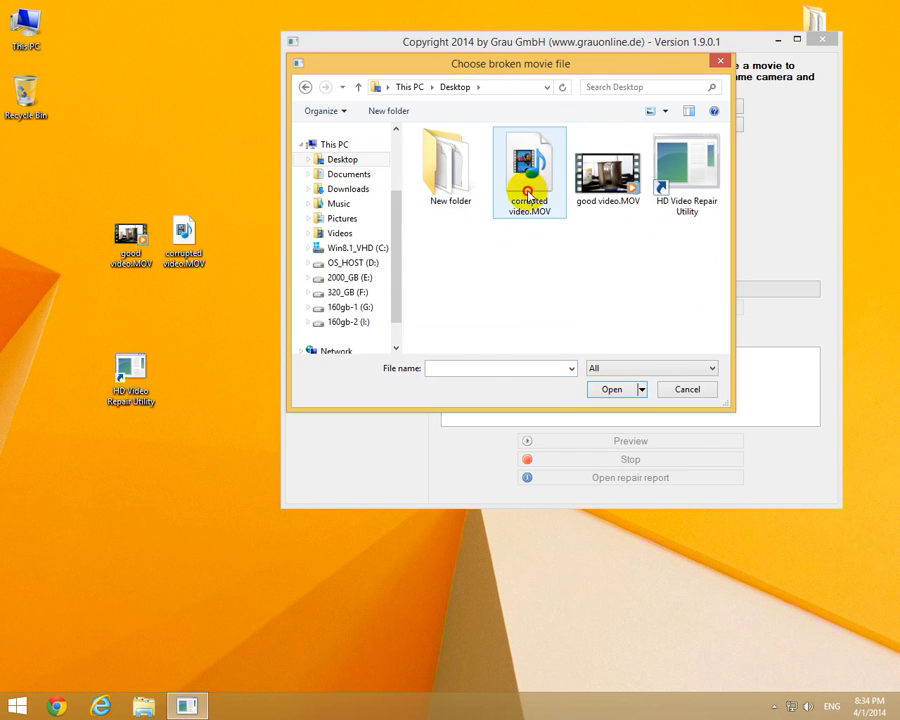
pyautogui.click(528, 164)
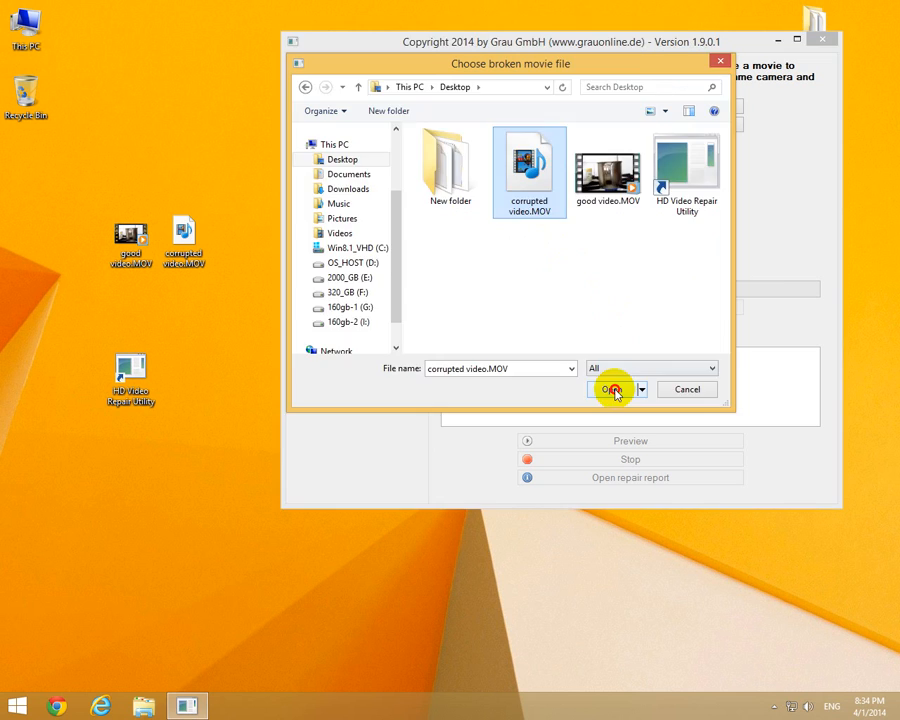
pyautogui.click(612, 388)
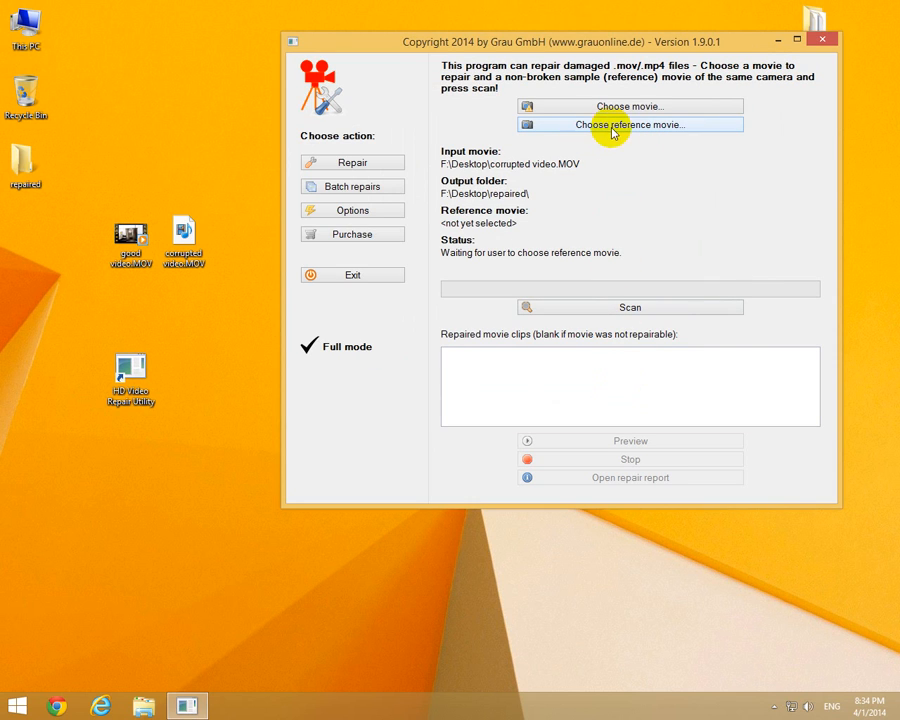
# - Set good video.MOV from the Desktop as the reference movie
pyautogui.click(630, 124)
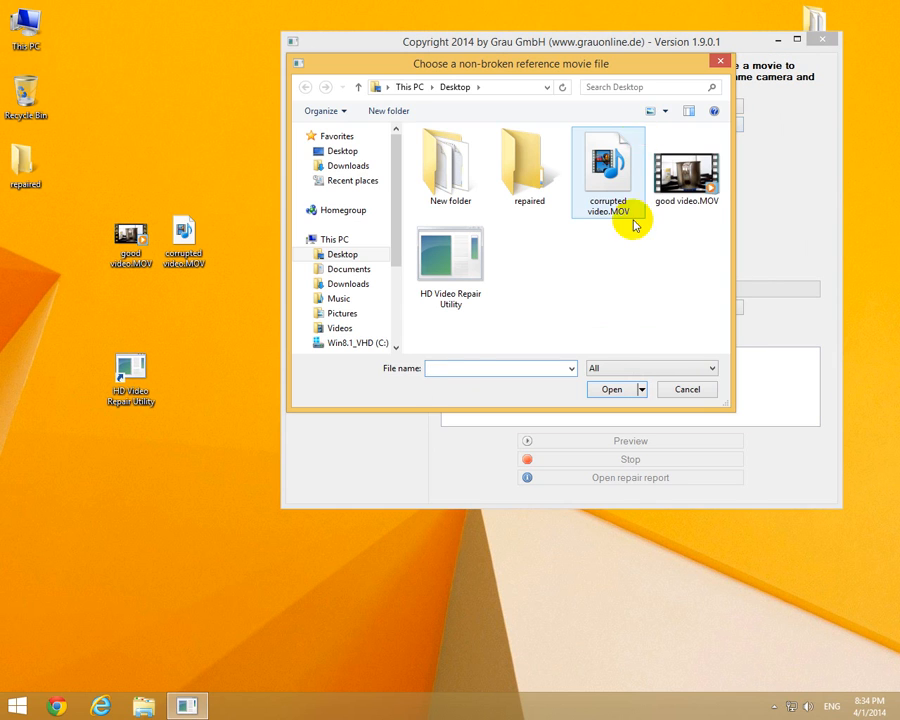
pyautogui.click(686, 164)
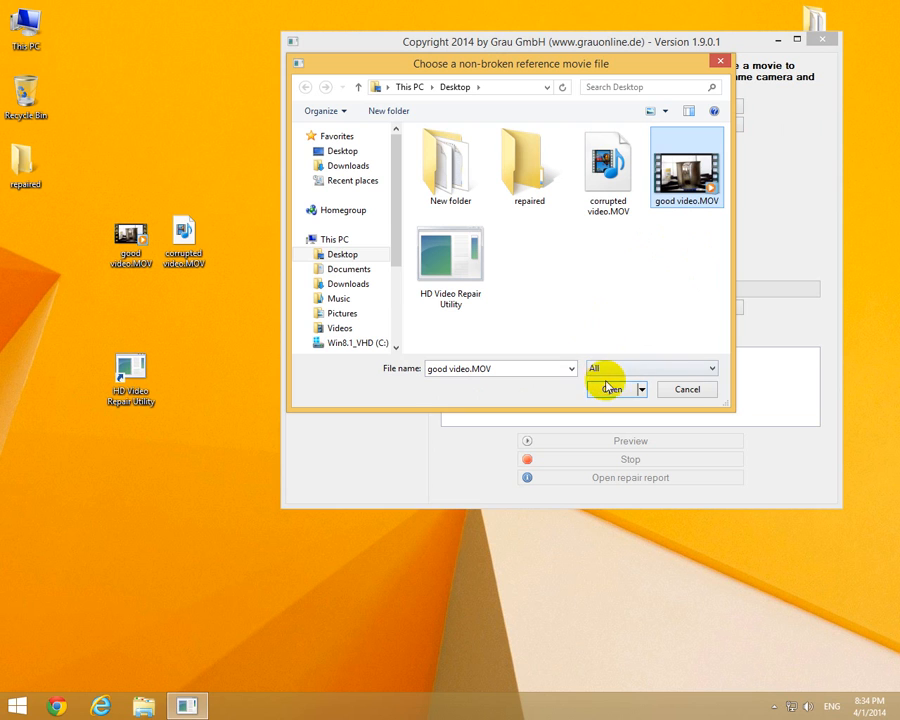
pyautogui.moveTo(688, 164)
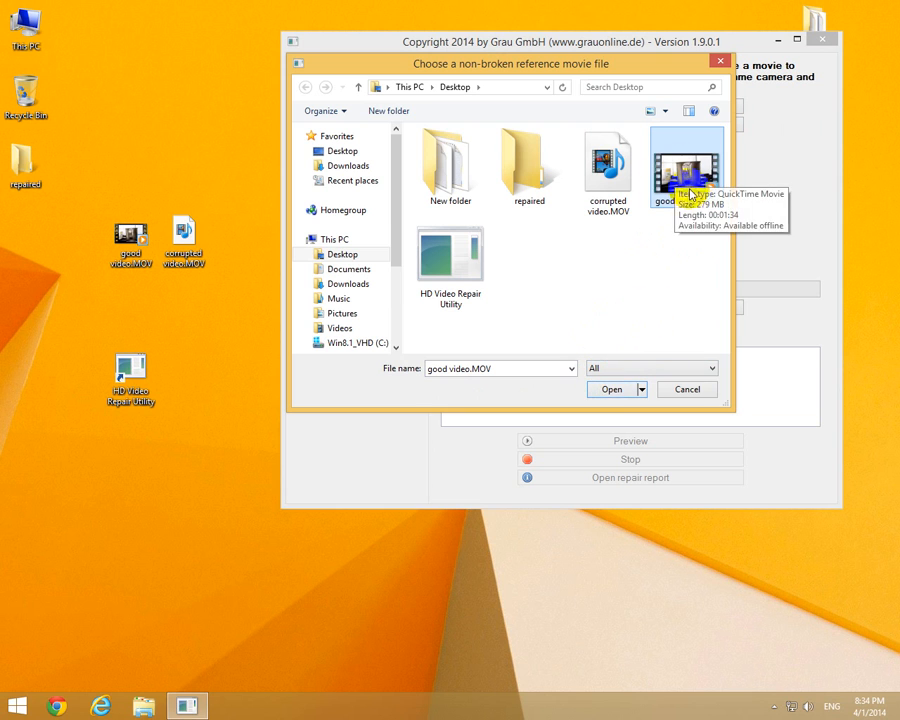
pyautogui.click(612, 388)
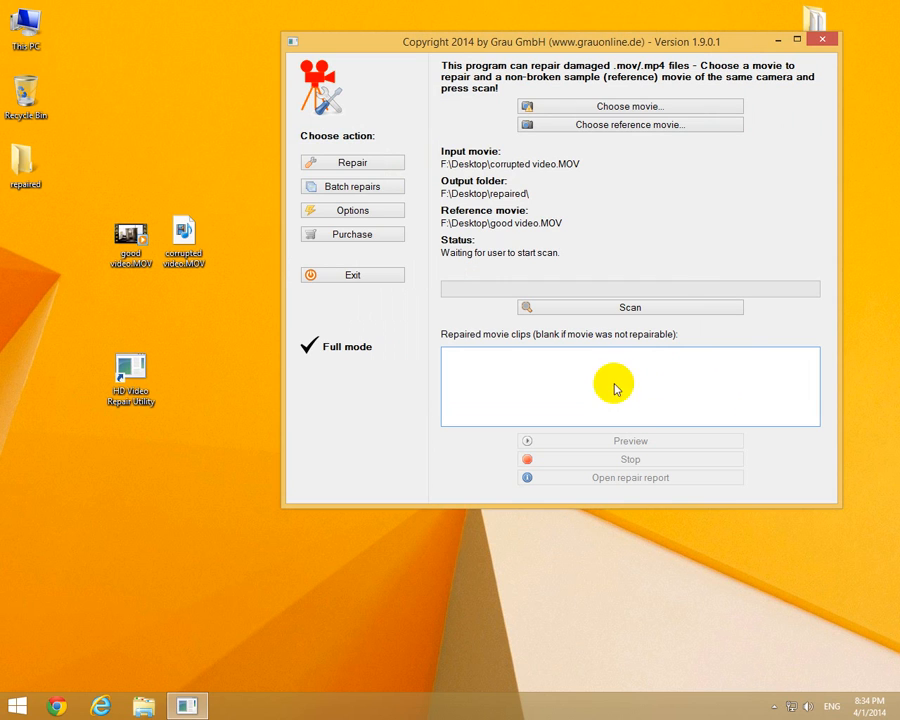
# - Start the scan that repairs corrupted video.MOV using the reference
pyautogui.click(630, 308)
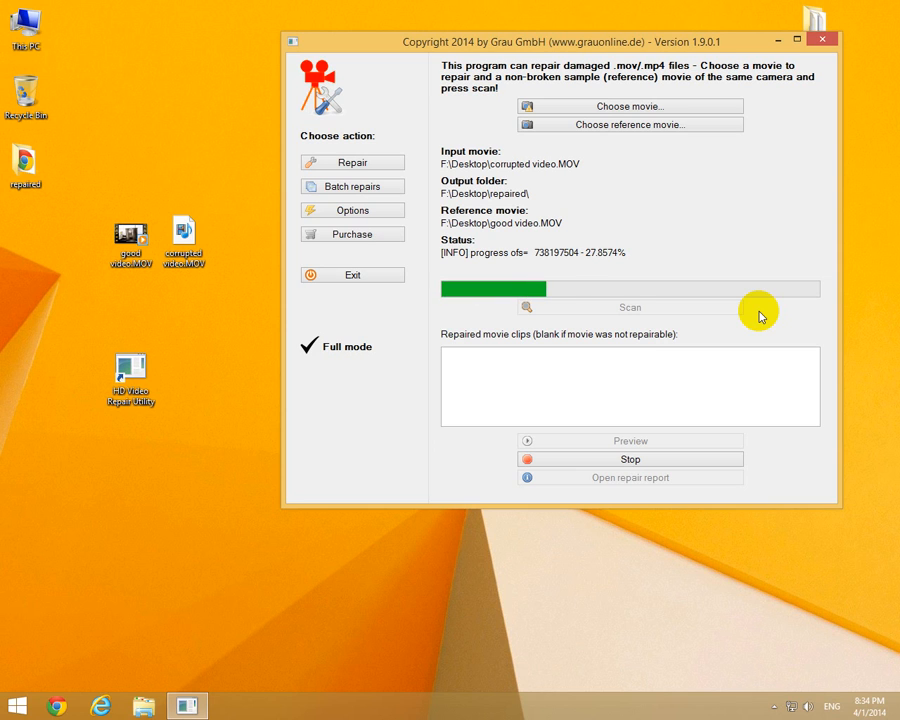
pyautogui.moveTo(392, 664)
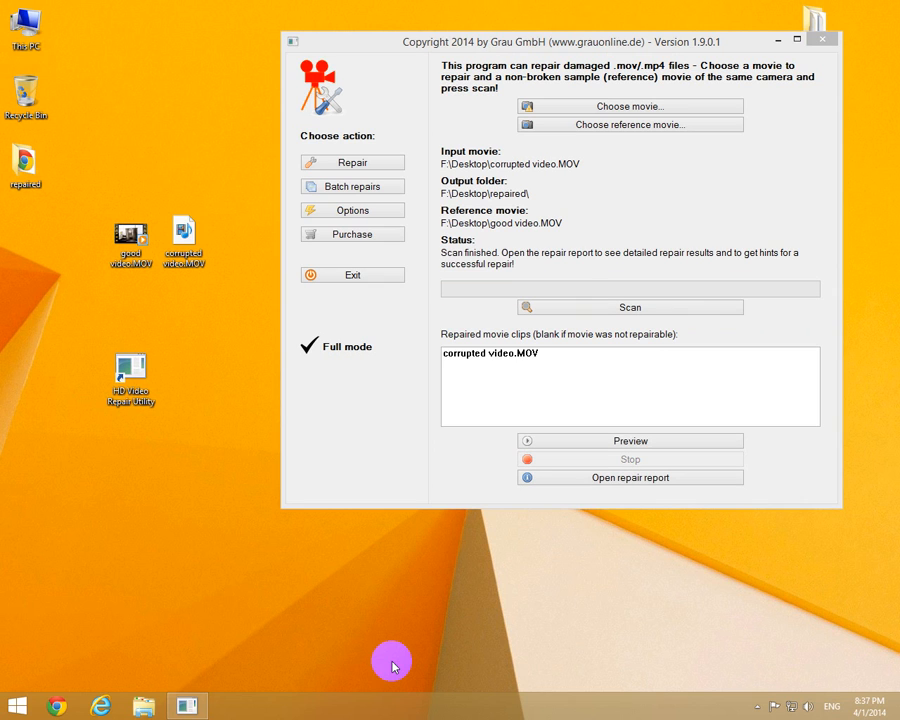
pyautogui.moveTo(450, 328)
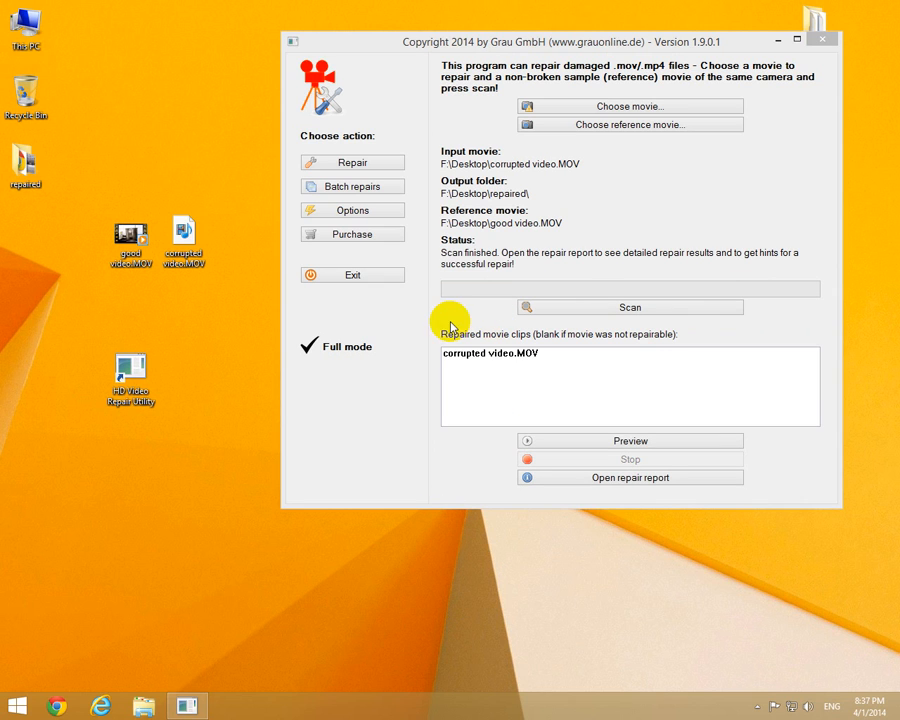
pyautogui.moveTo(542, 262)
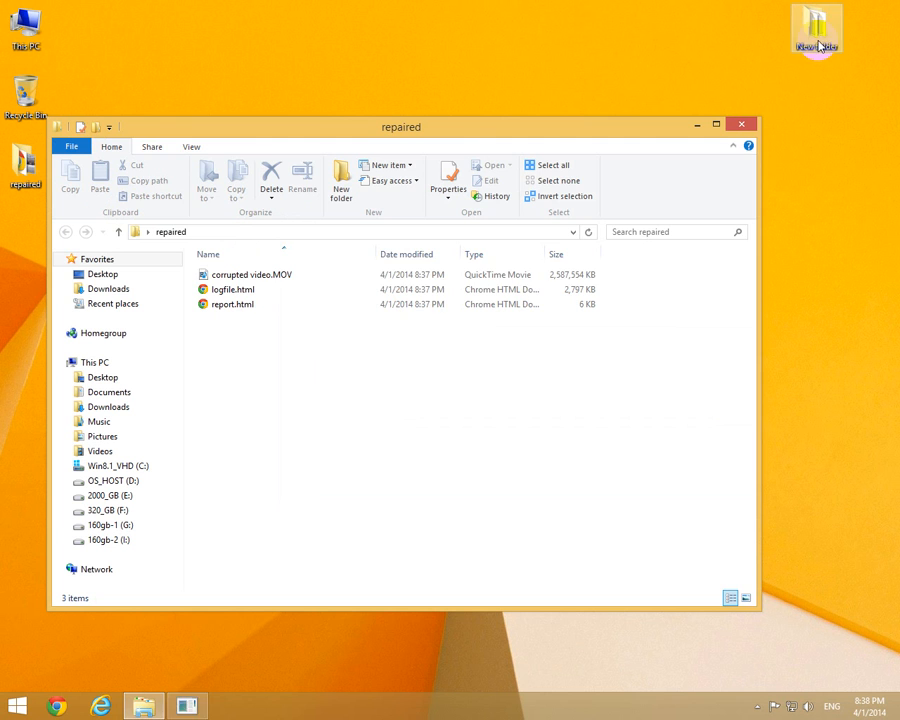
# - Move the repaired corrupted video.MOV to the Desktop, keeping both files in the conflict dialog, and close Explorer
pyautogui.click(232, 304)
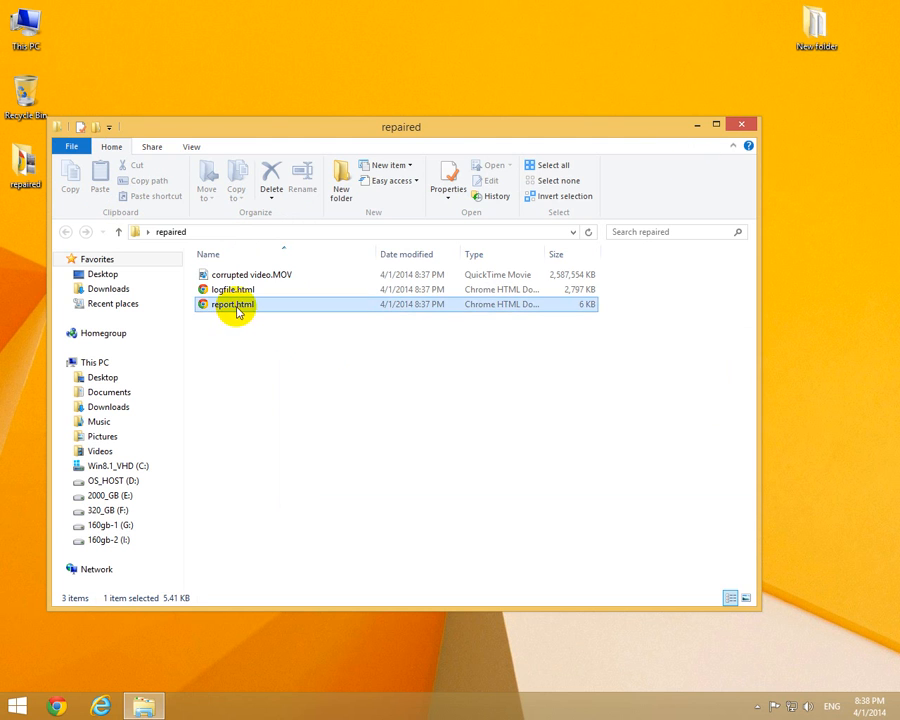
pyautogui.click(252, 274)
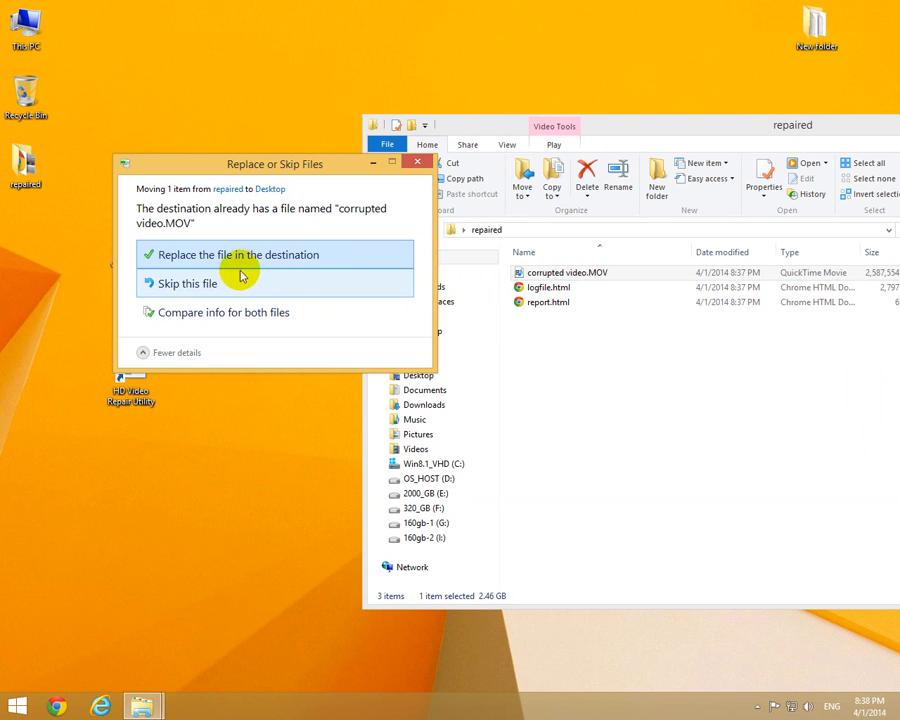
pyautogui.click(222, 312)
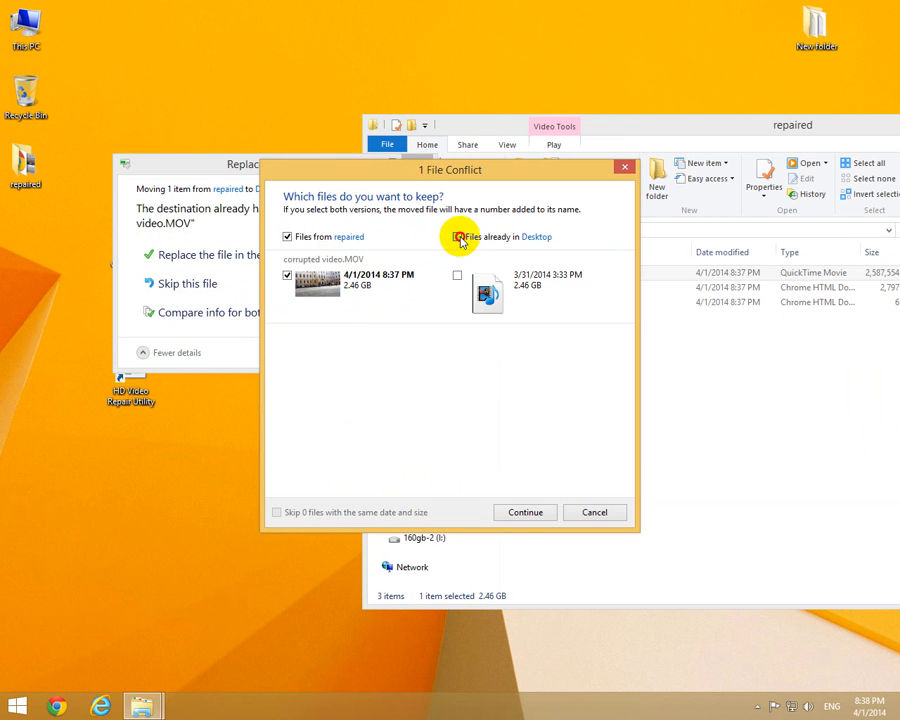
pyautogui.click(524, 512)
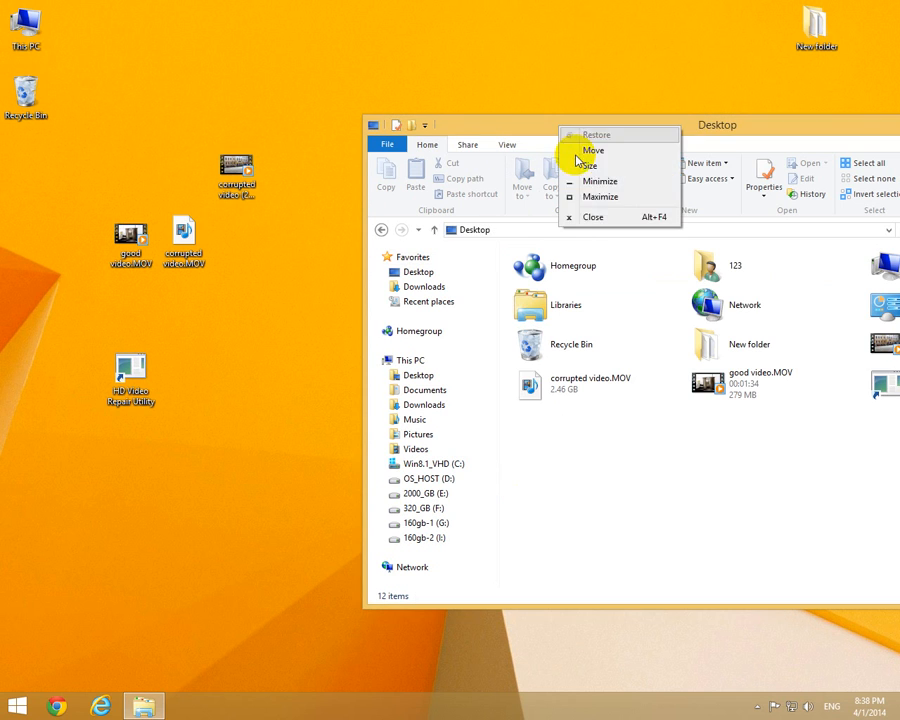
pyautogui.click(592, 216)
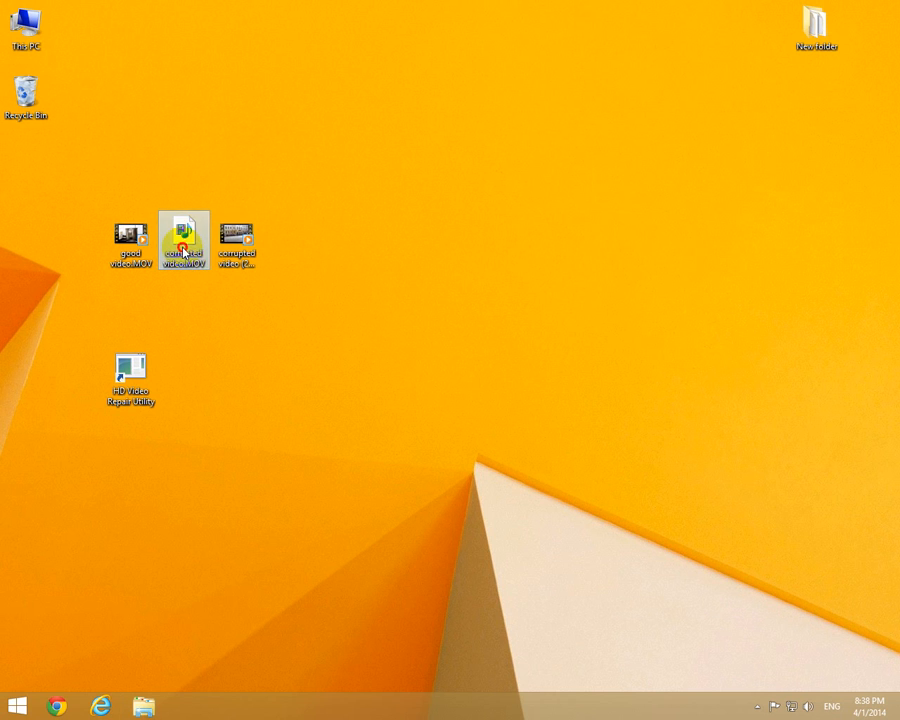
pyautogui.doubleClick(184, 240)
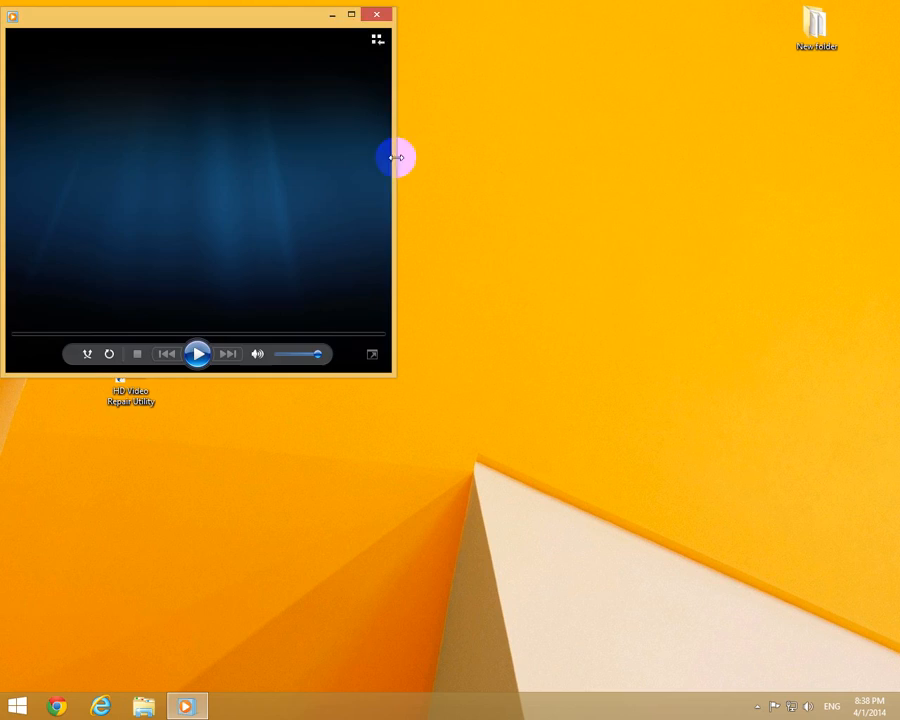
pyautogui.click(376, 14)
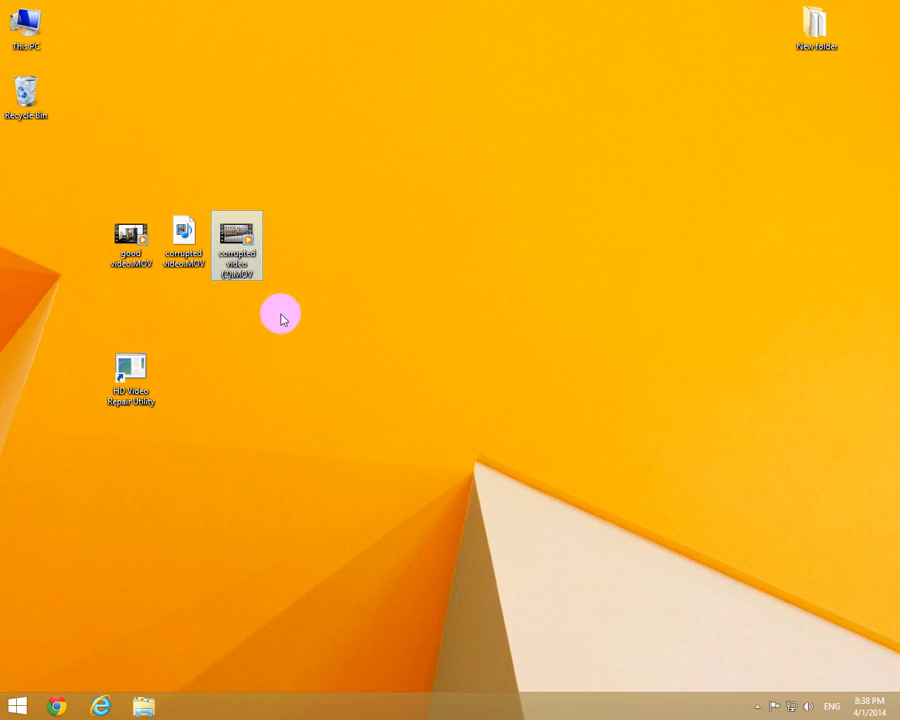
pyautogui.doubleClick(236, 246)
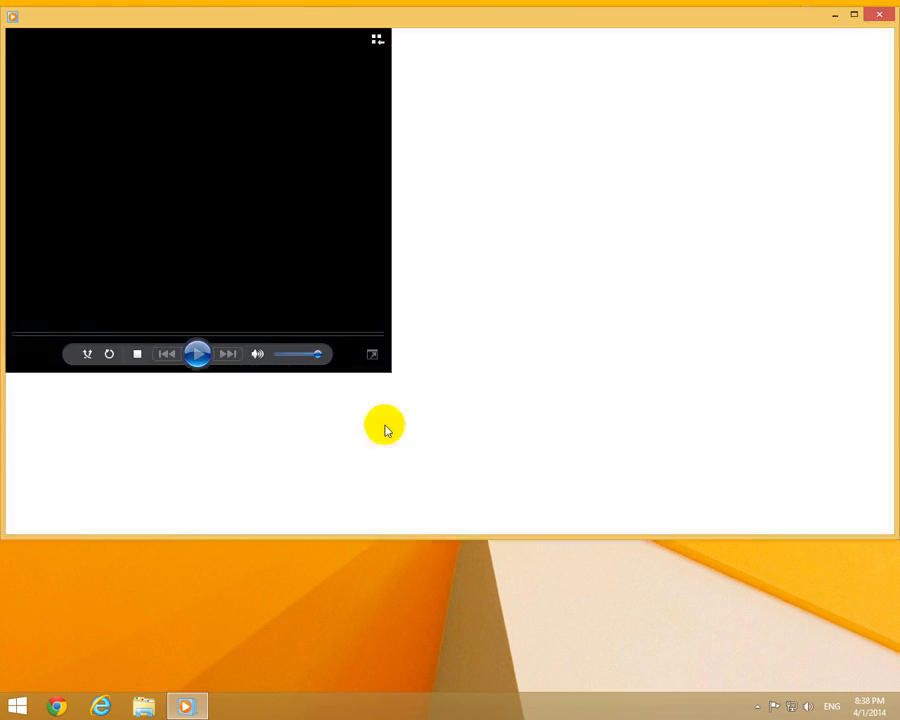
pyautogui.click(196, 352)
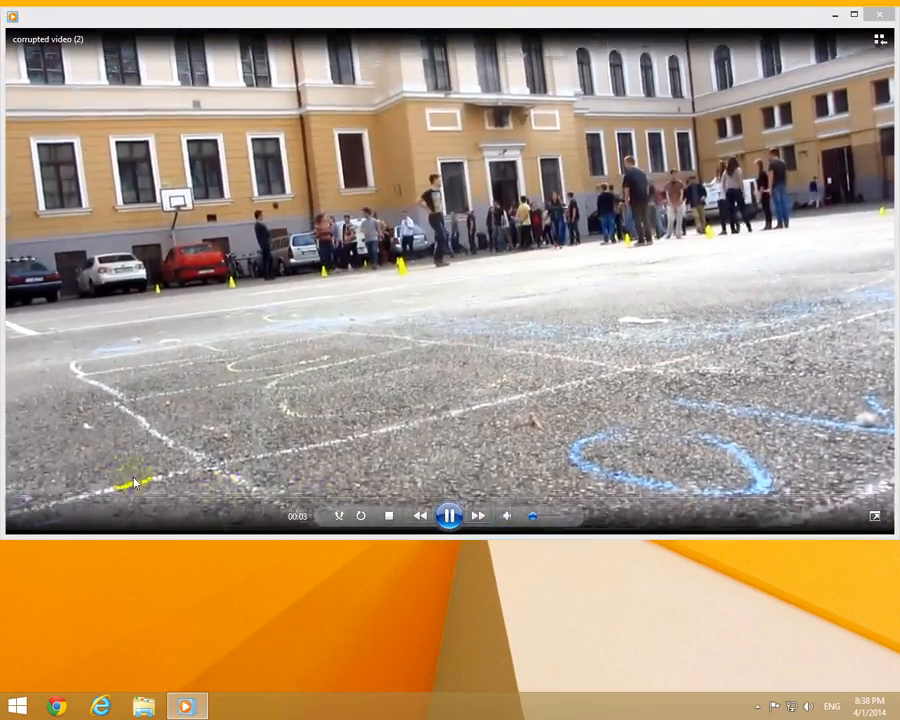
pyautogui.click(70, 516)
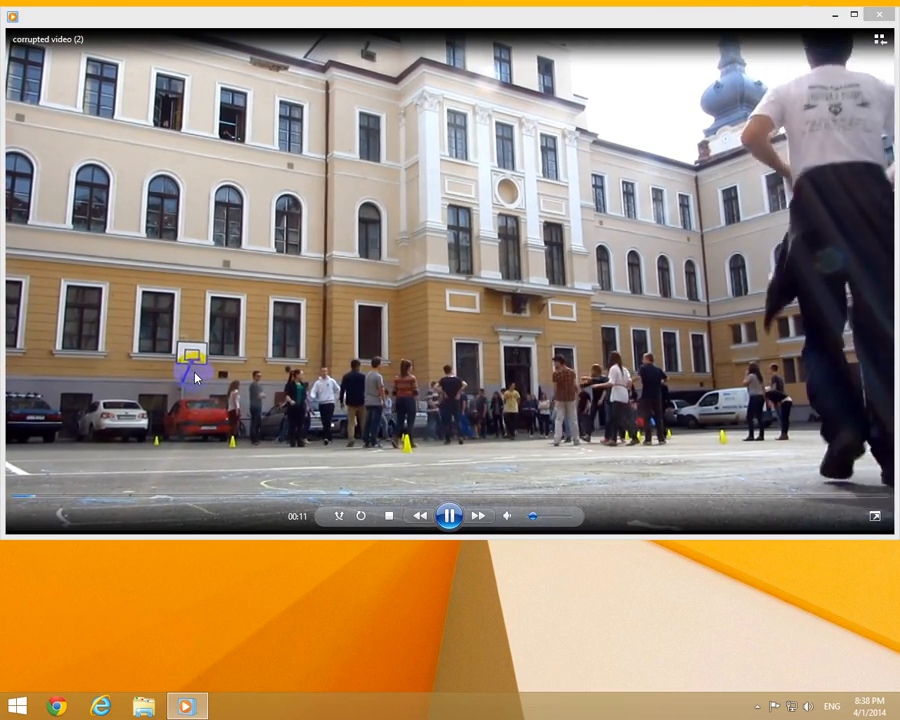
pyautogui.click(196, 498)
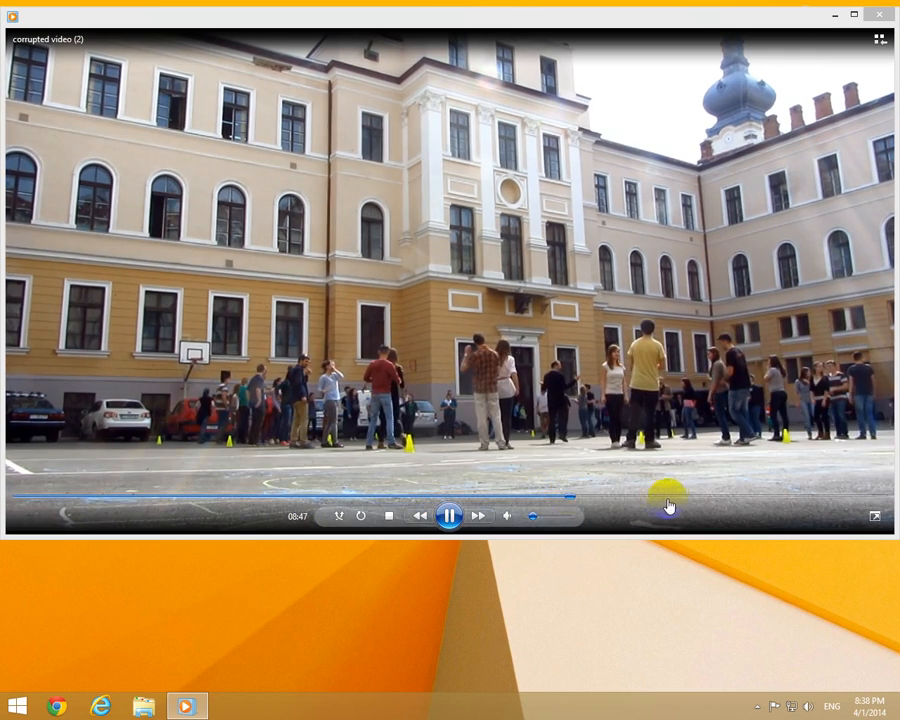
pyautogui.moveTo(656, 498); pyautogui.dragTo(770, 500)
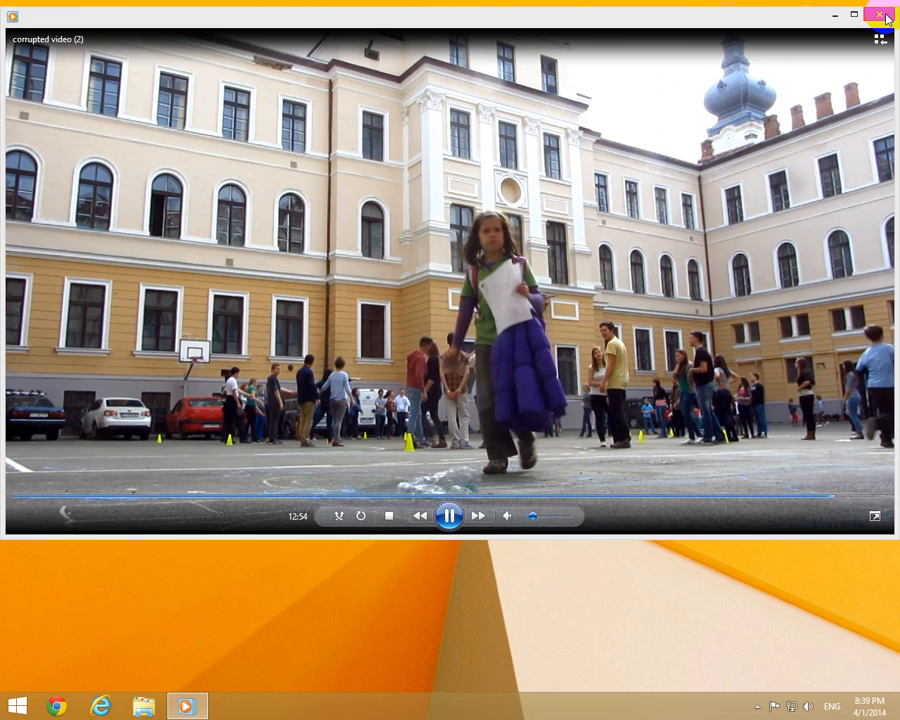
pyautogui.click(878, 14)
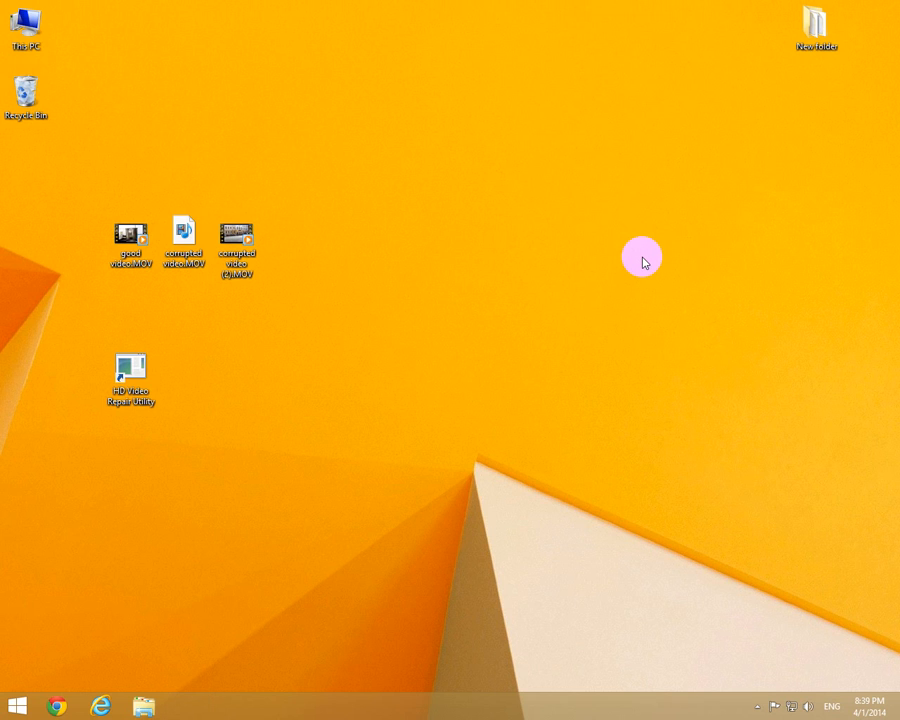